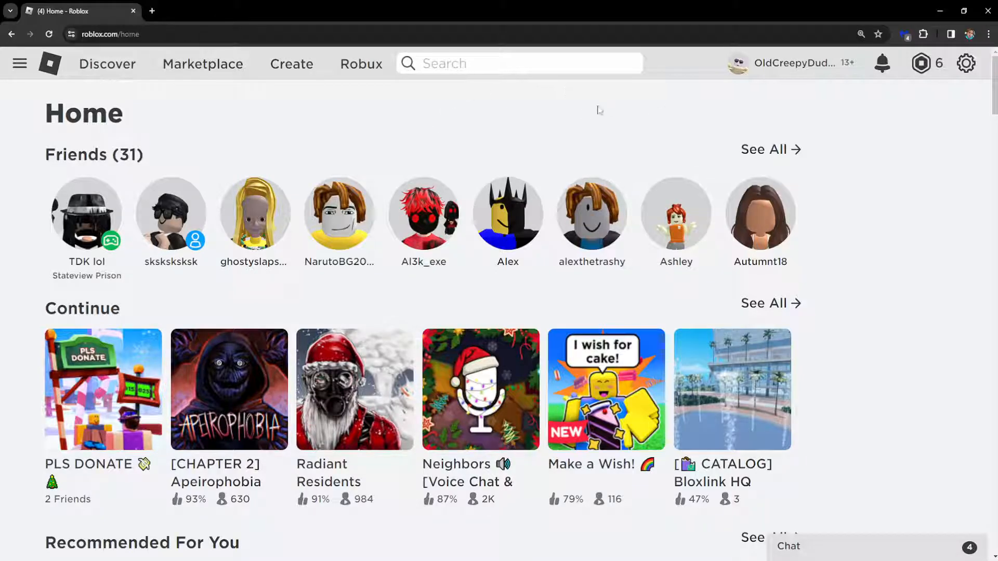
mouse_move(722, 144)
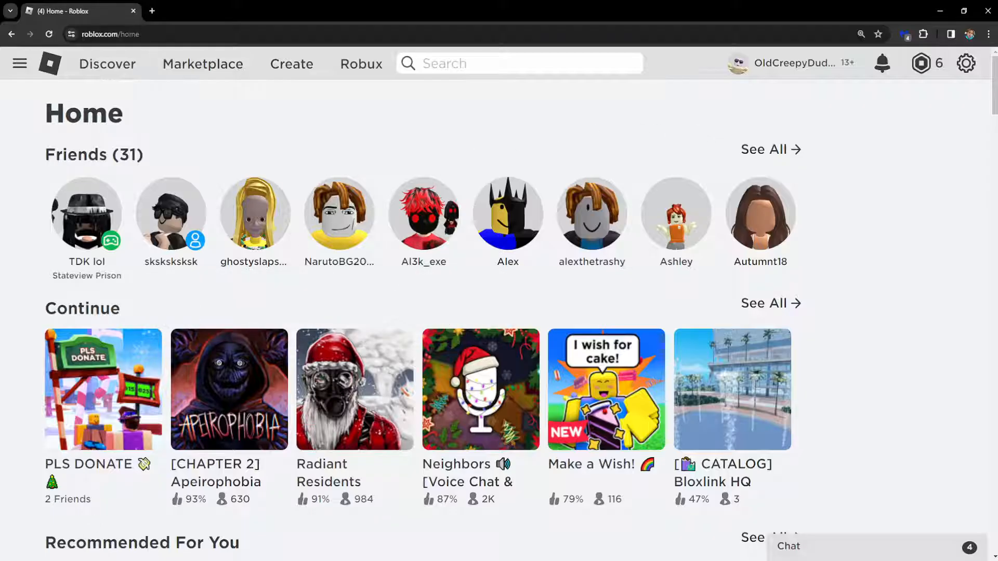
Step: Search Windows Start for "add or remove programs" to surface the system setting
click(39, 551)
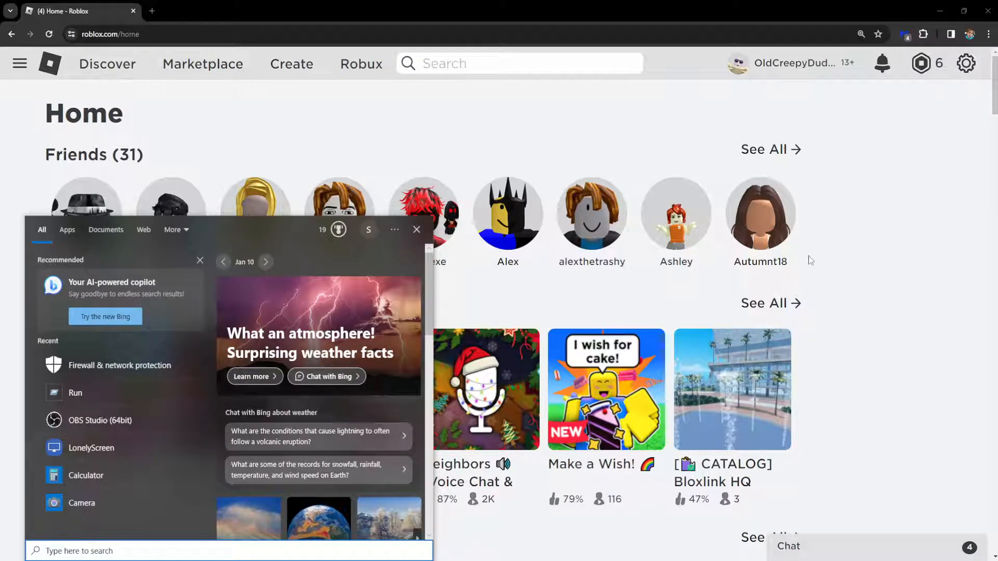
text(add or remove programs)
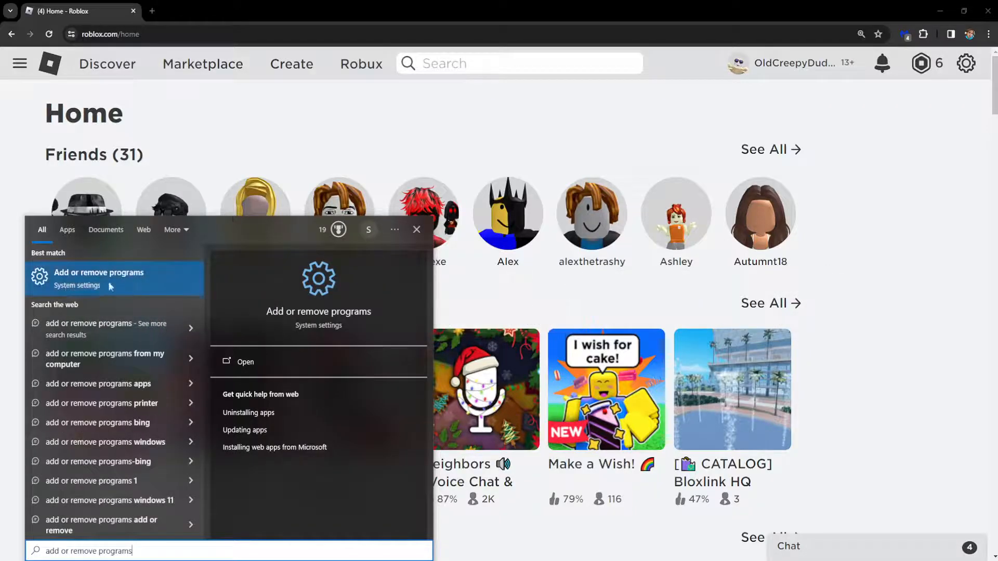
Step: In Apps & features, filter for "robl" and uninstall Roblox Player
click(246, 362)
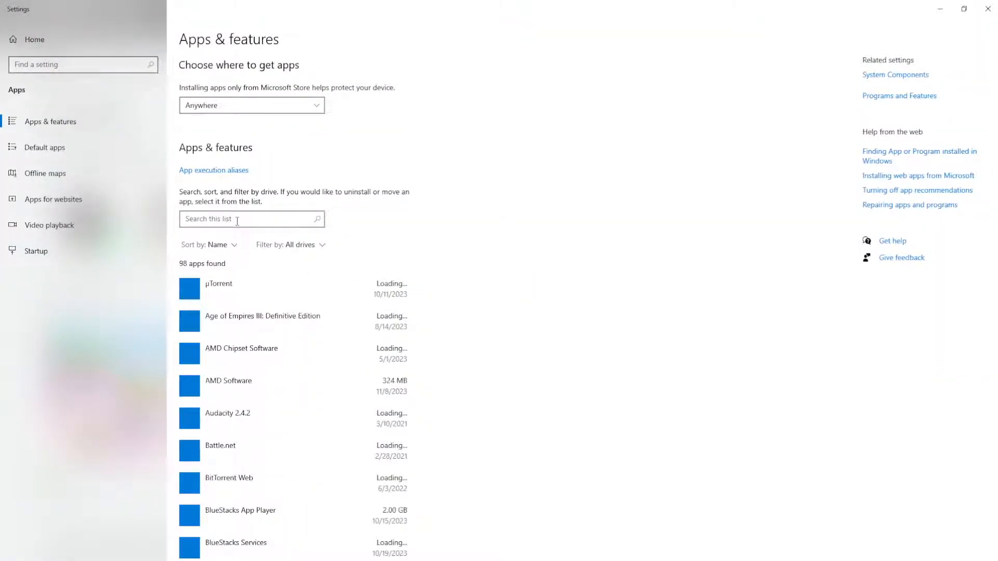
text(roblox)
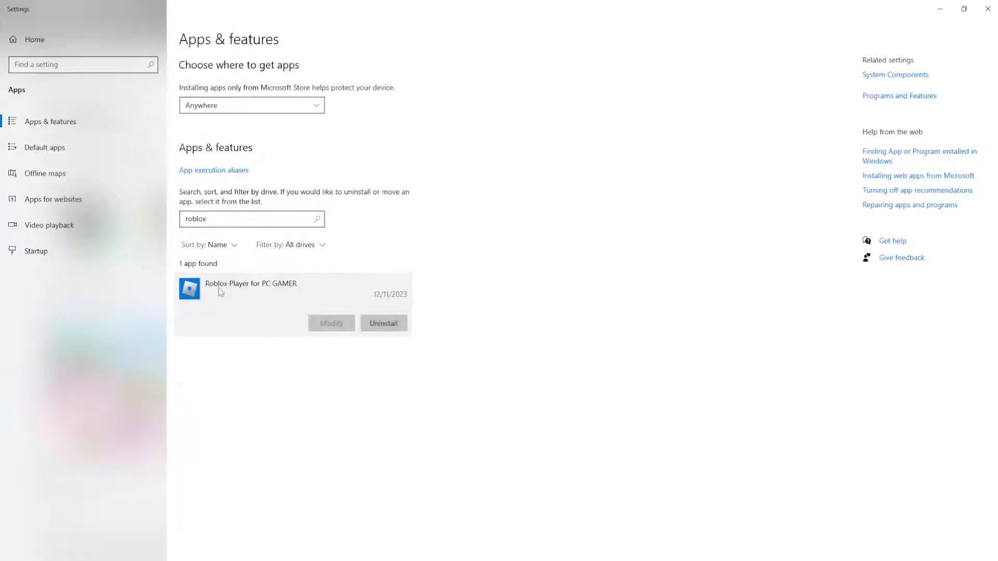
click(384, 323)
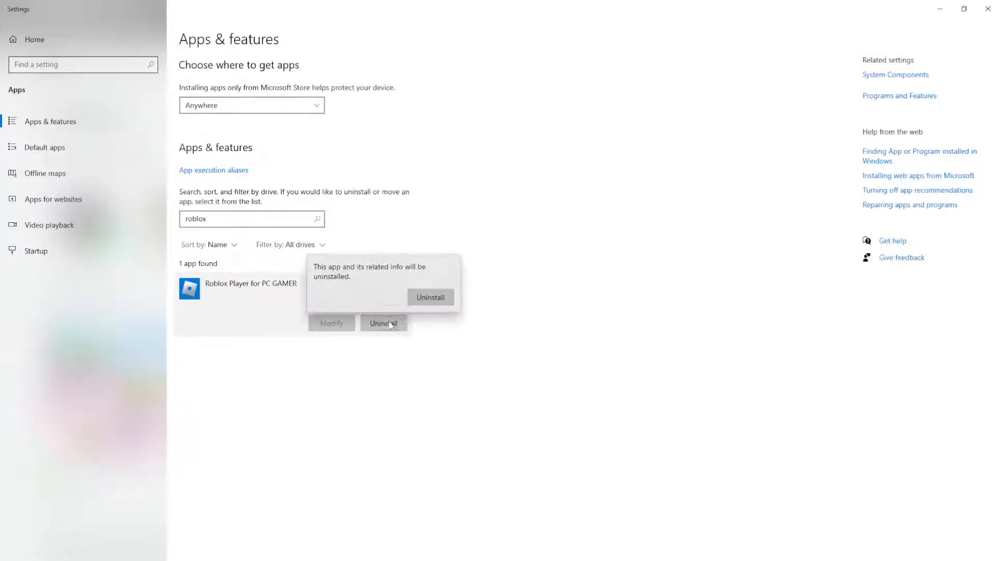
click(430, 296)
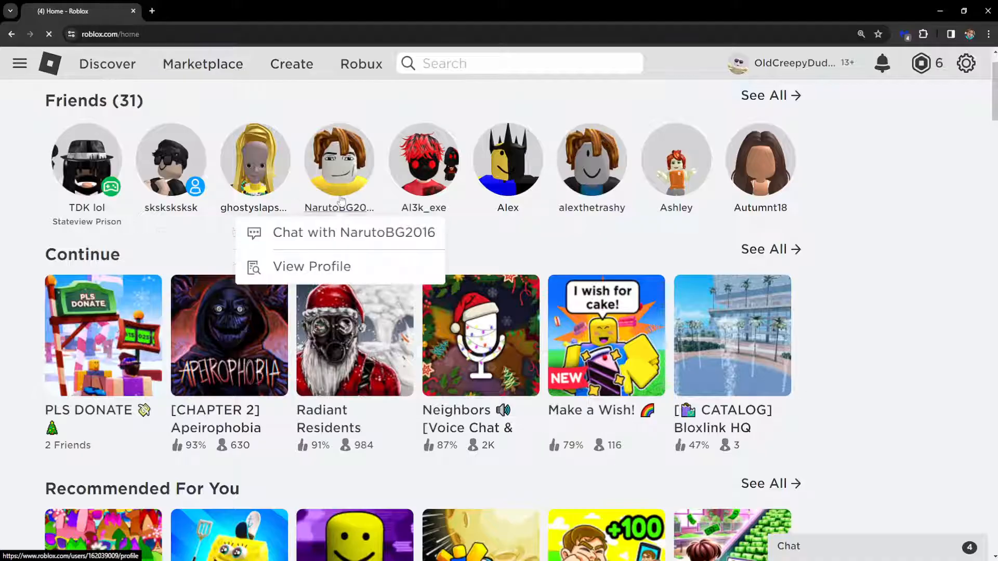
Step: Launch PLS DONATE from the Continue row, triggering the Roblox download prompt
click(103, 335)
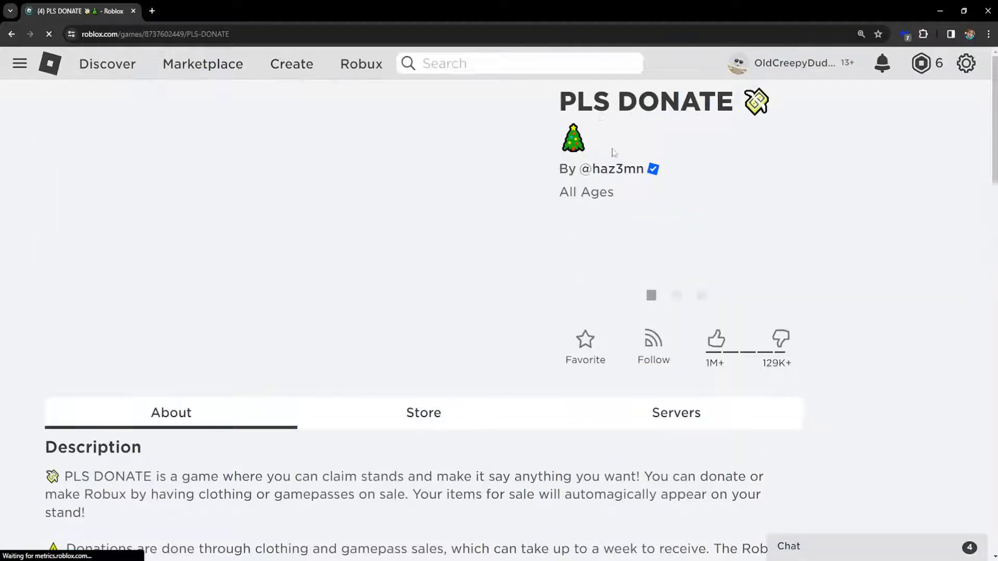
click(677, 294)
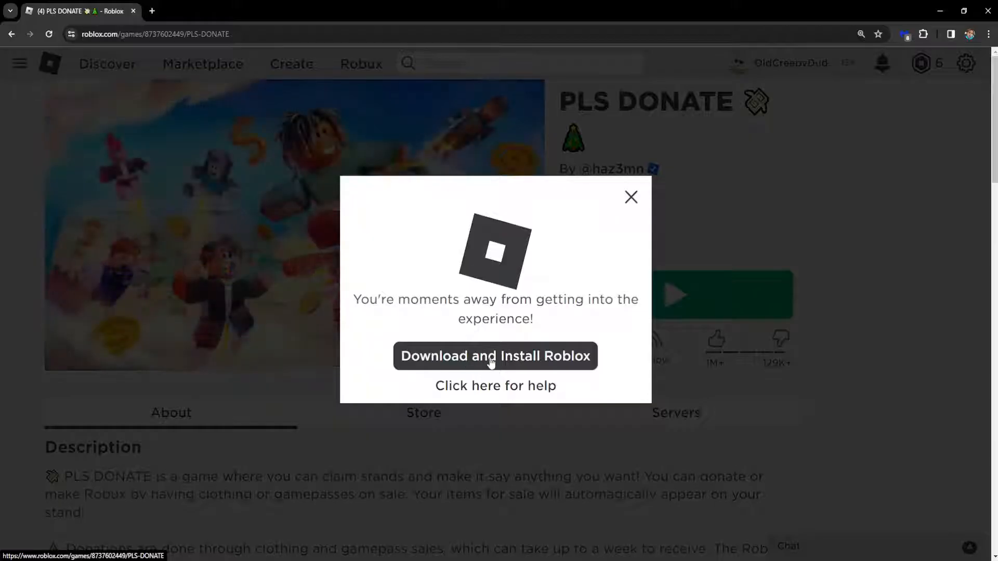
Step: Download RobloxPlayerLauncher.exe and run it so the installer starts
click(495, 356)
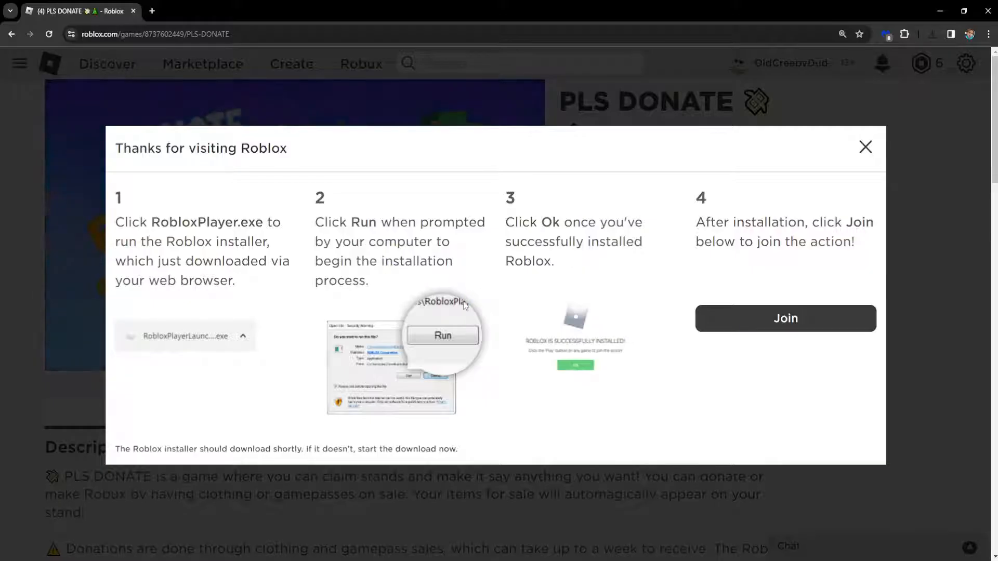
click(442, 336)
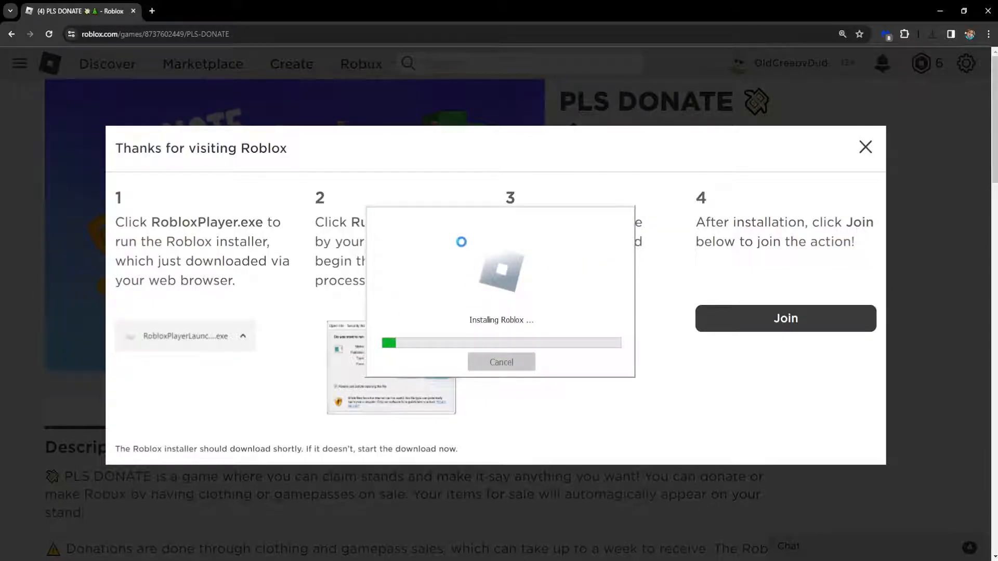